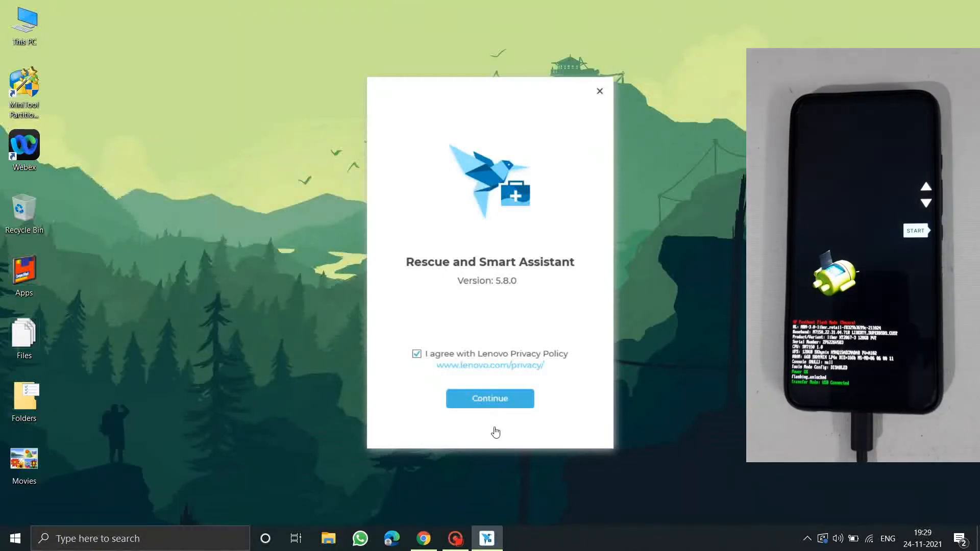
# Accept the privacy policy, choose Rescue, load the phone's details and download its target firmware.
pyautogui.click(489, 398)
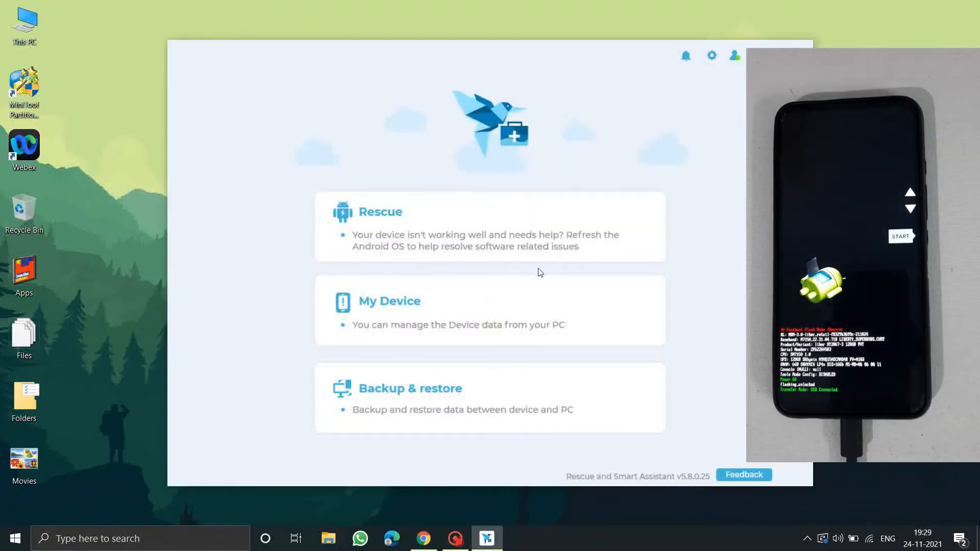
pyautogui.click(380, 212)
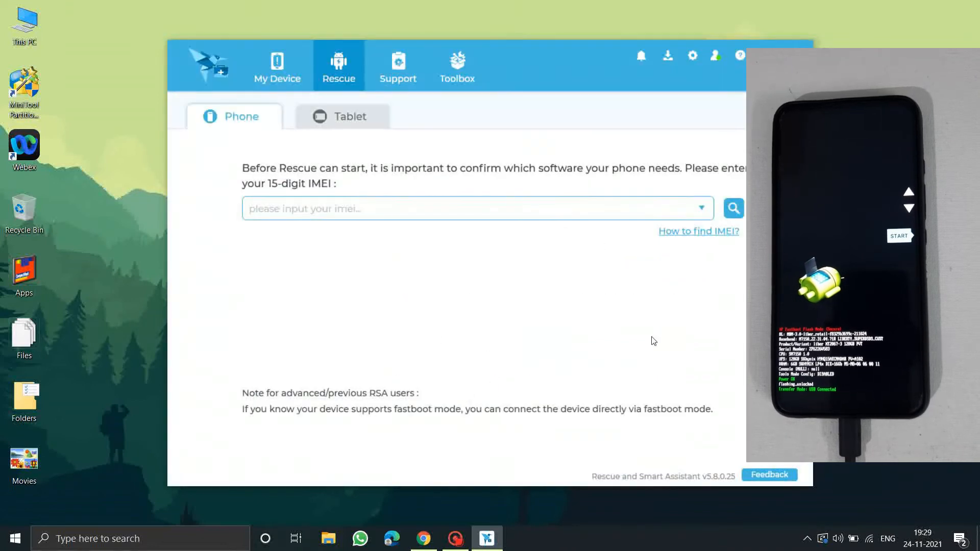
pyautogui.click(732, 208)
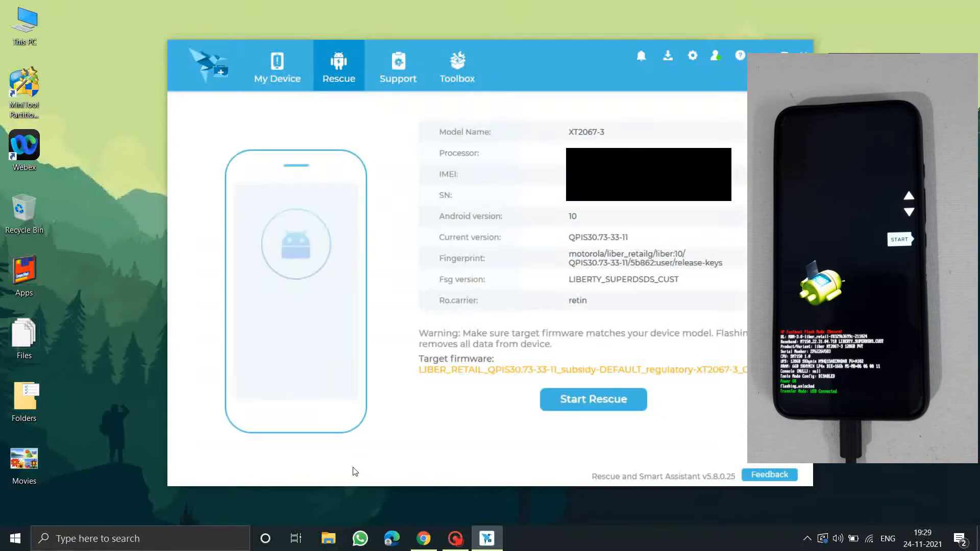
pyautogui.click(667, 55)
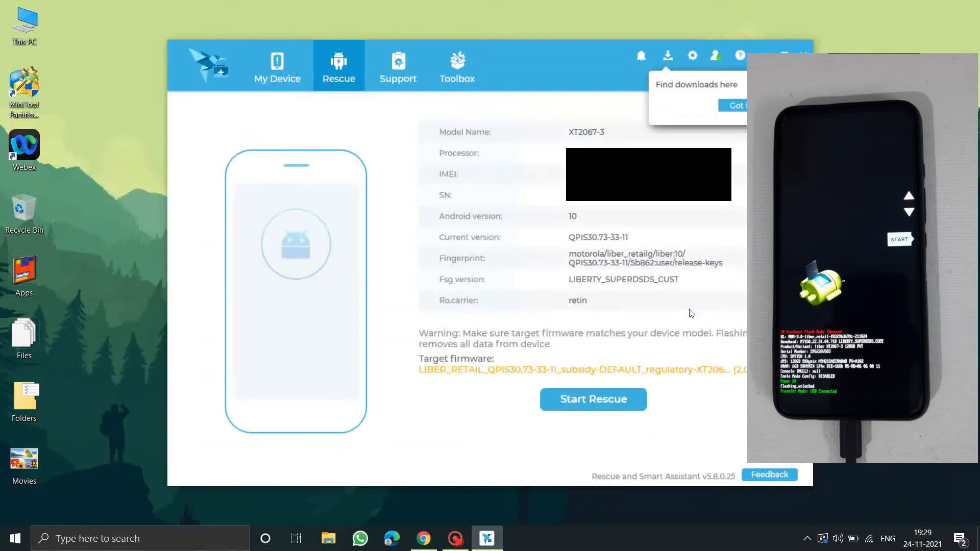
# Start the rescue, confirm the Info and Information Collection prompts, and finish after flashing reaches 100%.
pyautogui.click(592, 399)
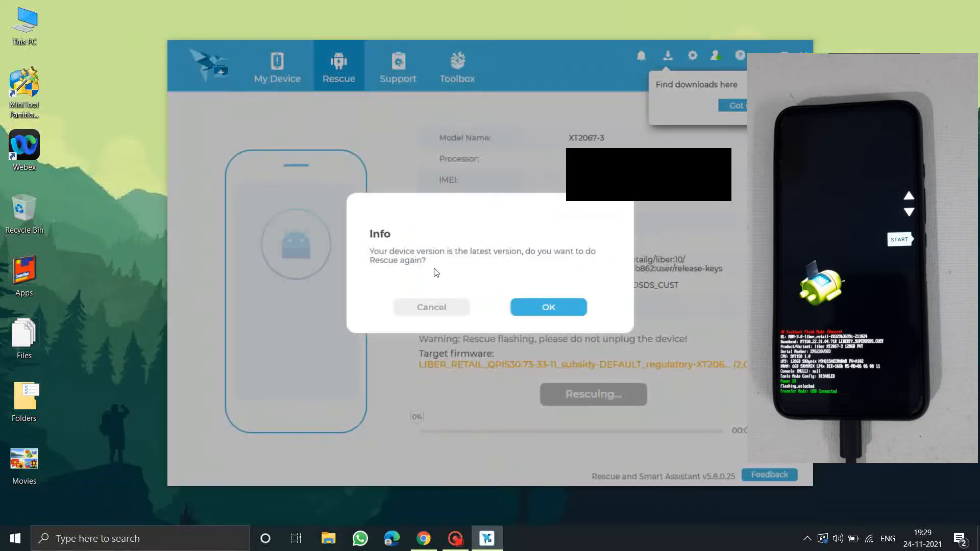
pyautogui.click(547, 307)
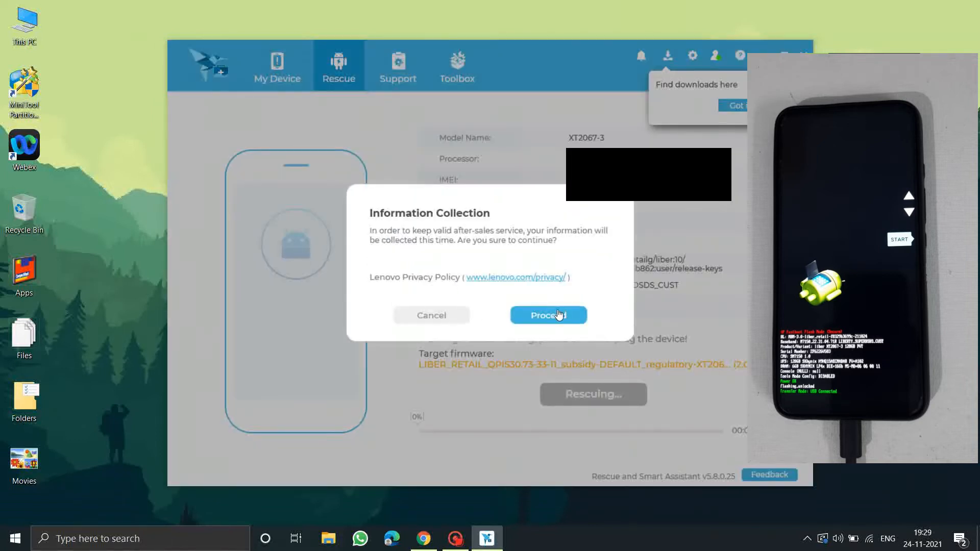
pyautogui.click(548, 315)
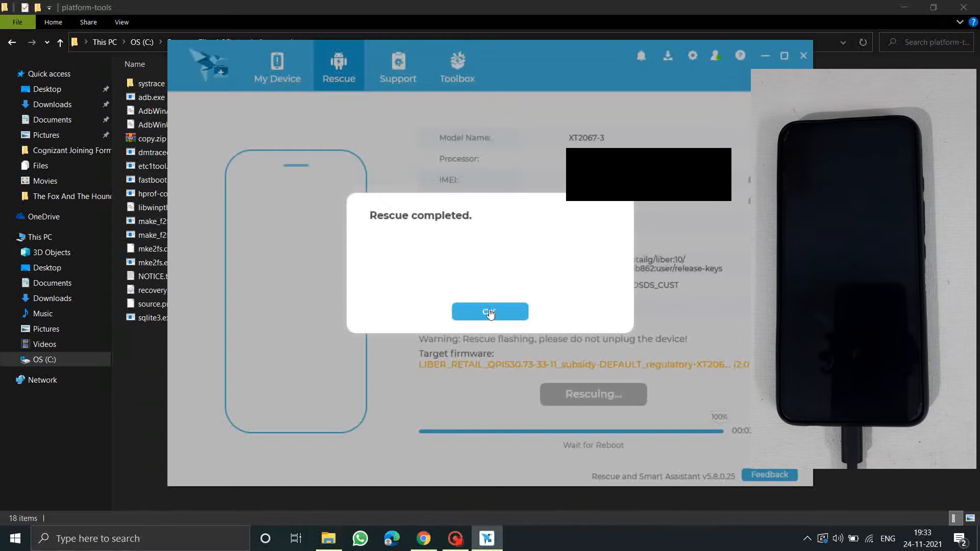
pyautogui.click(490, 312)
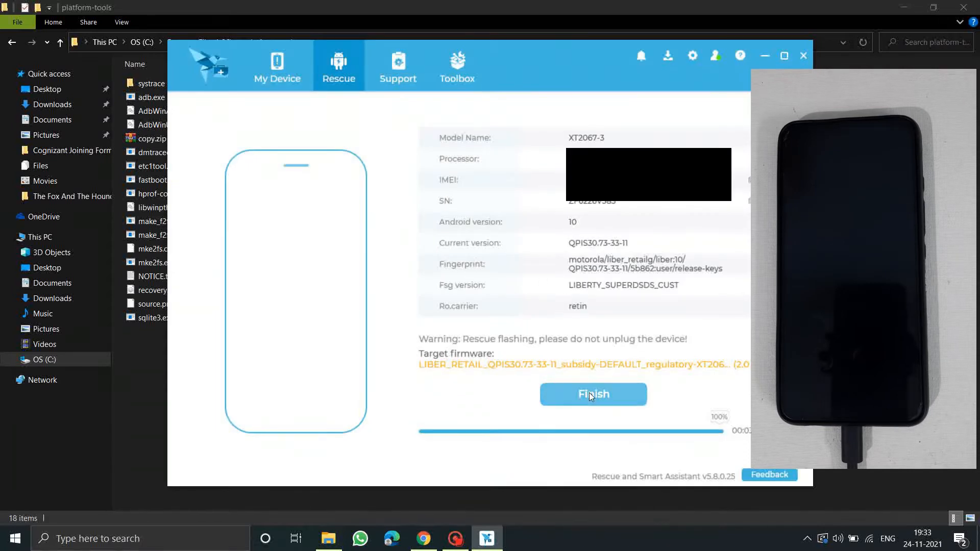
pyautogui.click(593, 395)
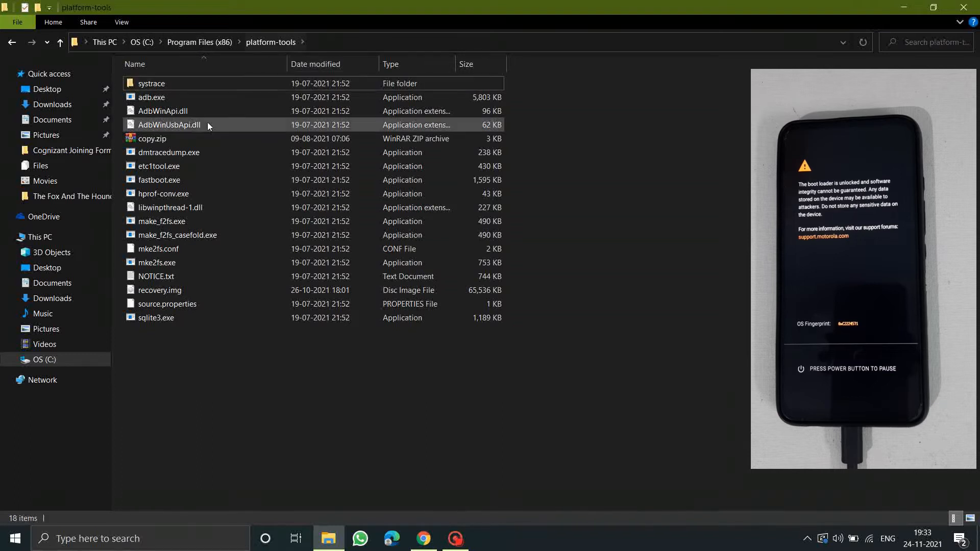
# Delete copy.zip from the platform-tools folder and right-click empty space in the folder.
pyautogui.click(159, 290)
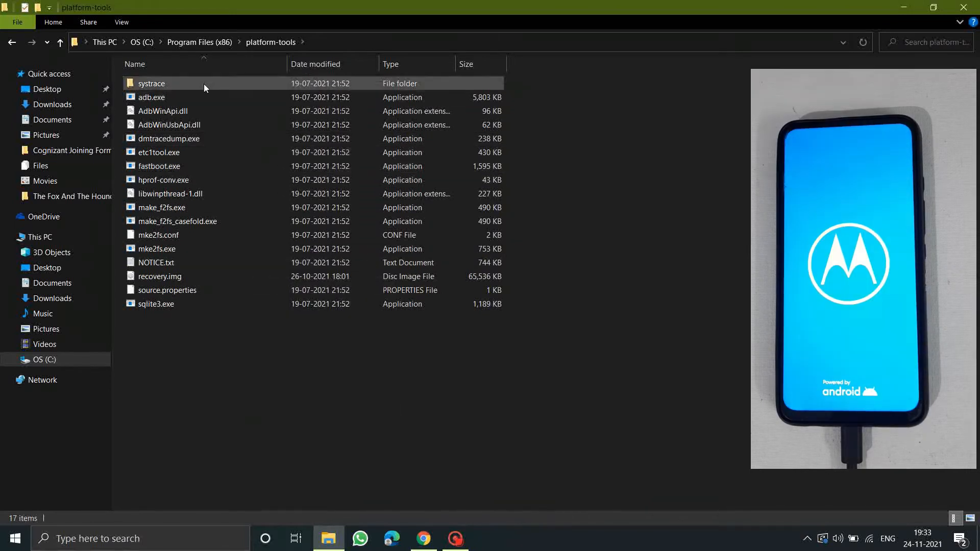
pyautogui.moveTo(455, 538)
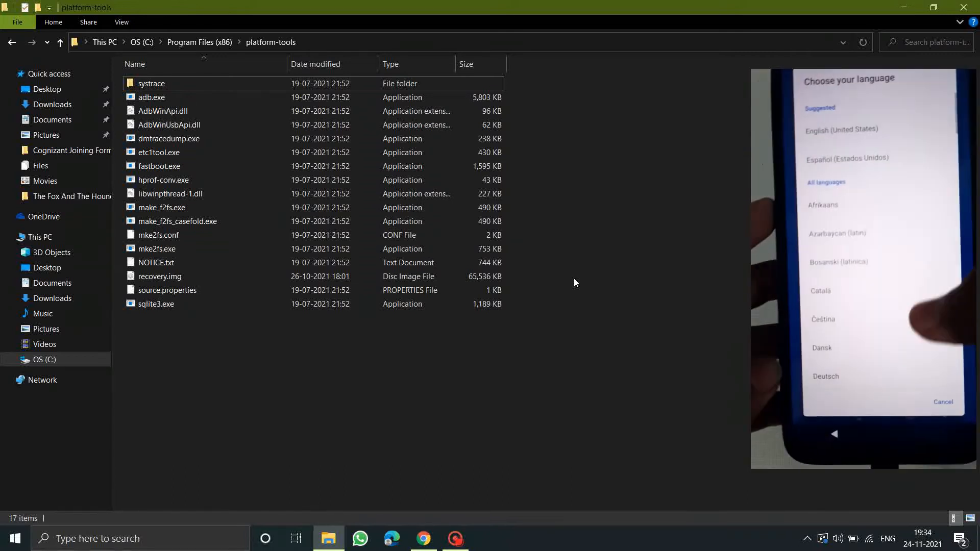
pyautogui.click(78, 318)
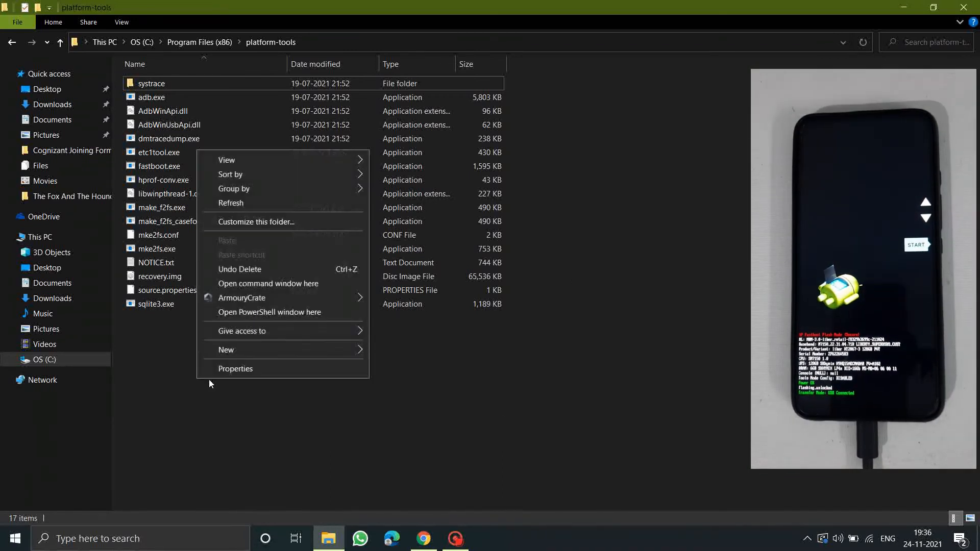
# Open a command window in platform-tools and run 'fastboot devices' to list the phone.
pyautogui.click(268, 284)
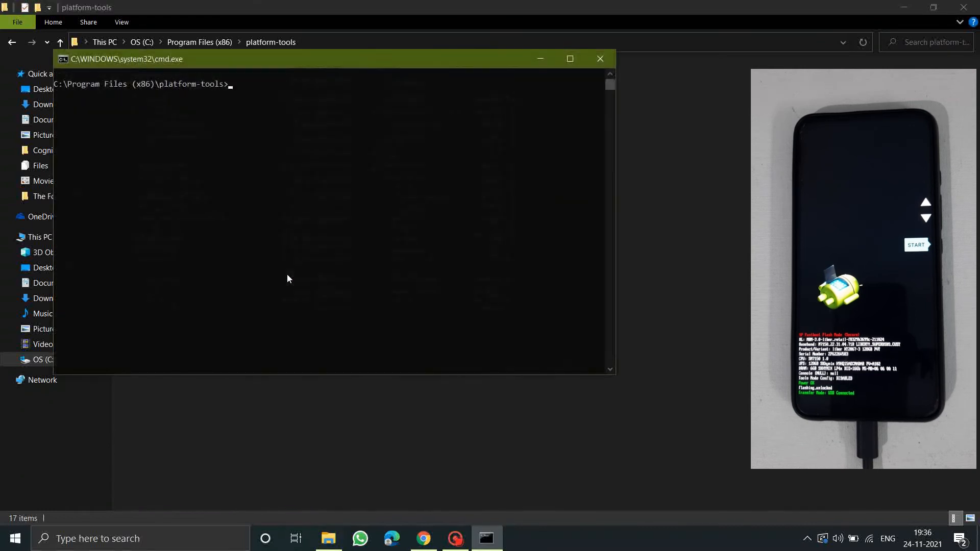
pyautogui.write('fastboot devi')
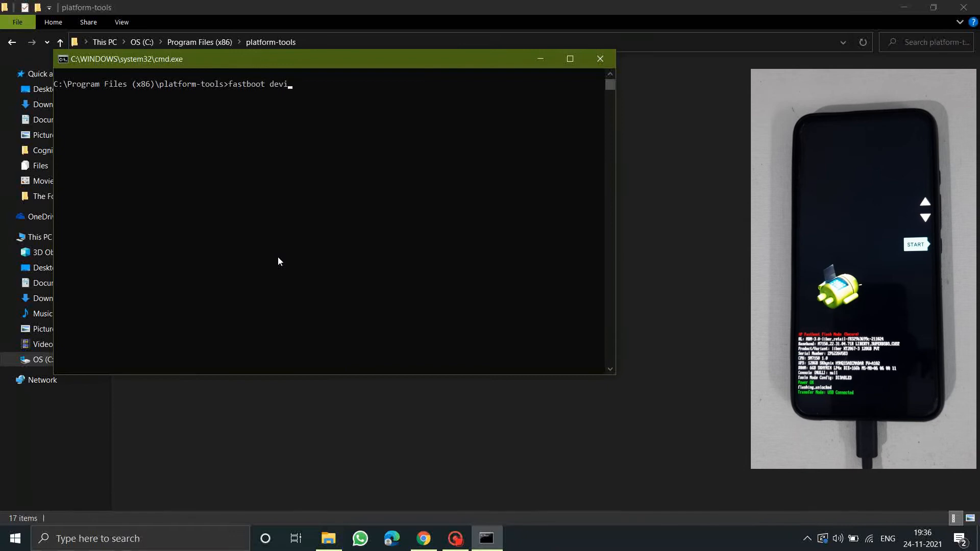
pyautogui.press('Return')
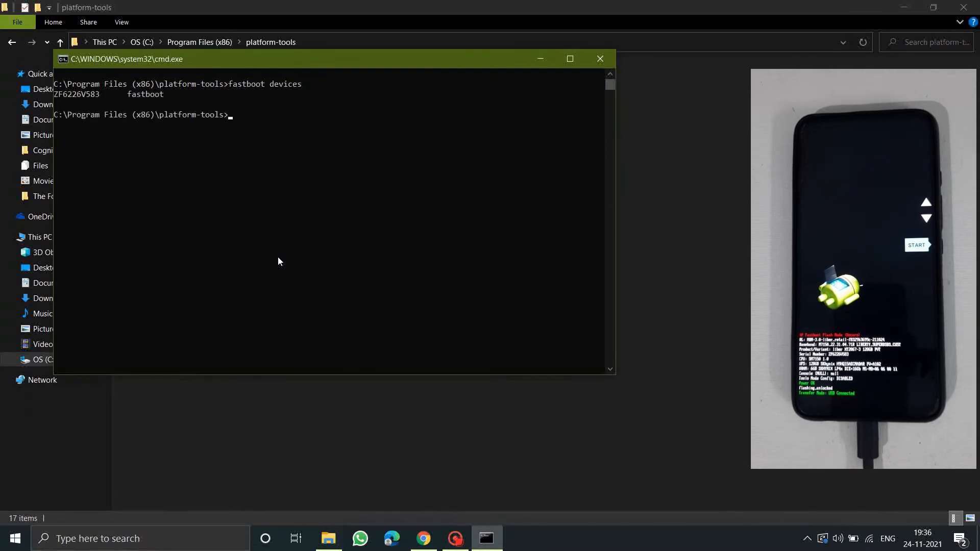
# Enter 'fastboot flashing lock' at the prompt without running it.
pyautogui.write('fastboot fl')
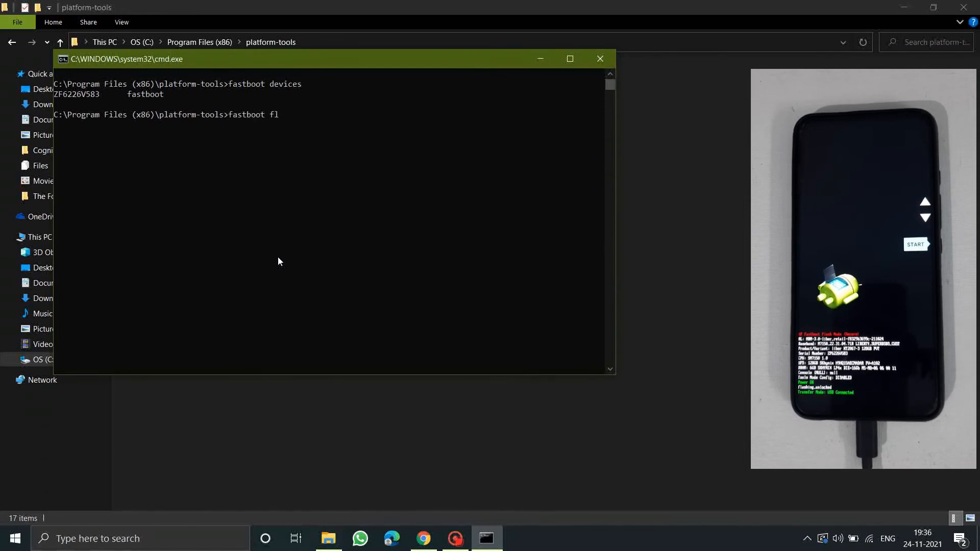
pyautogui.write('ashing')
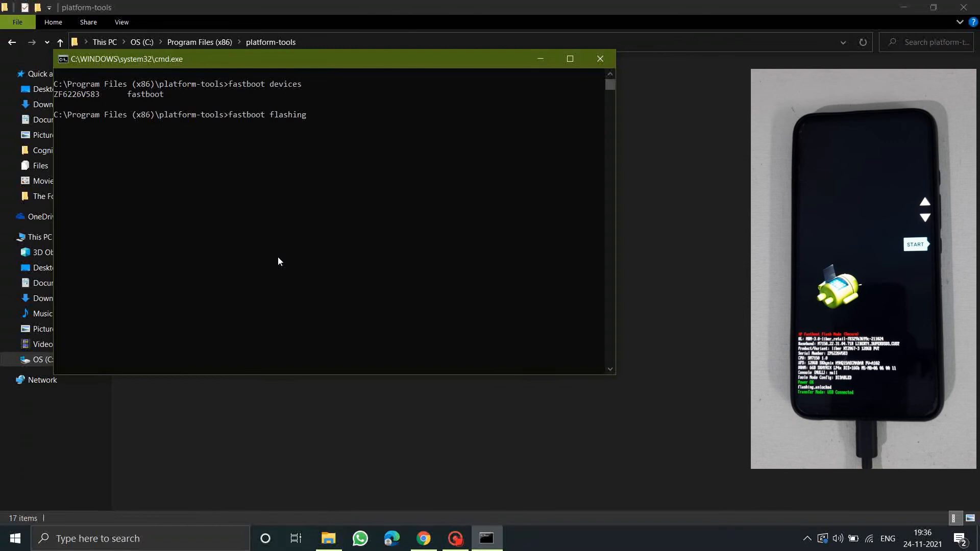
pyautogui.write('lock')
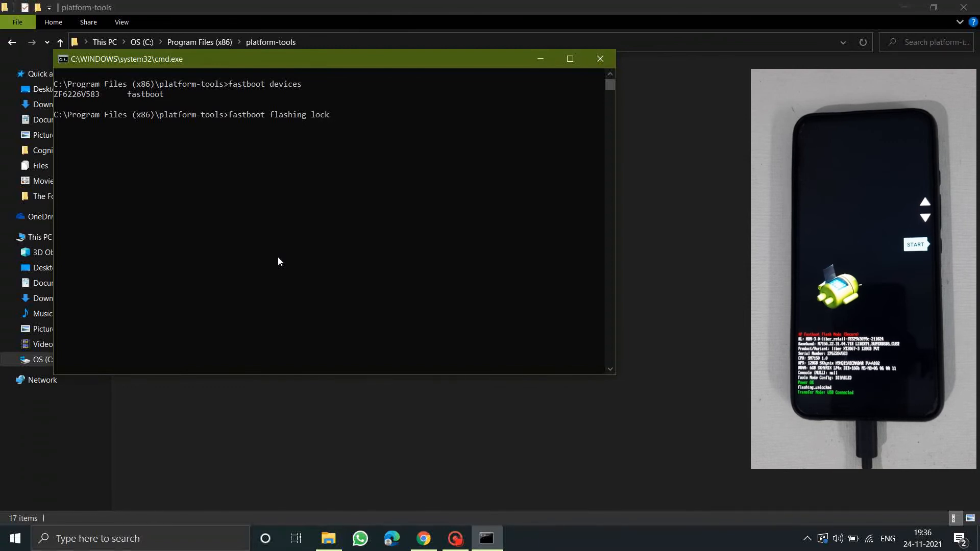